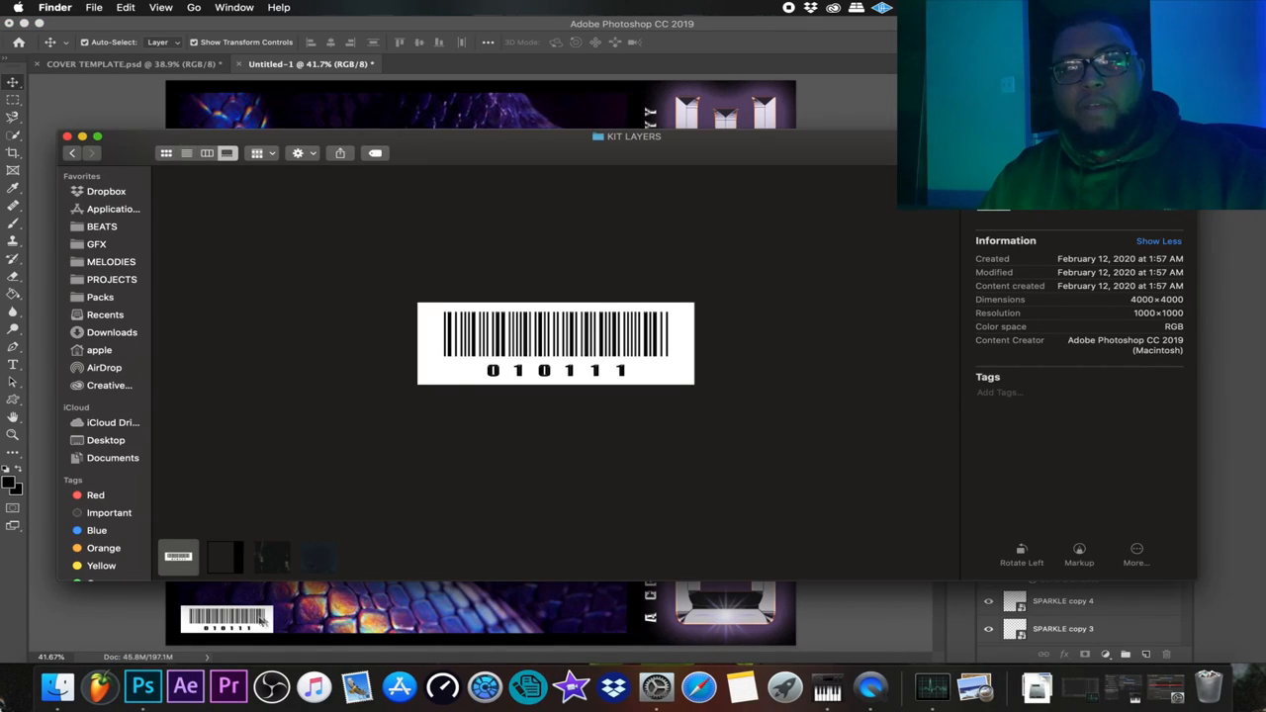
- Place the DUDE CLAYY TEXTURE 2 grunge image from KIT LAYERS onto the cover as a new layer
left_click(318, 558)
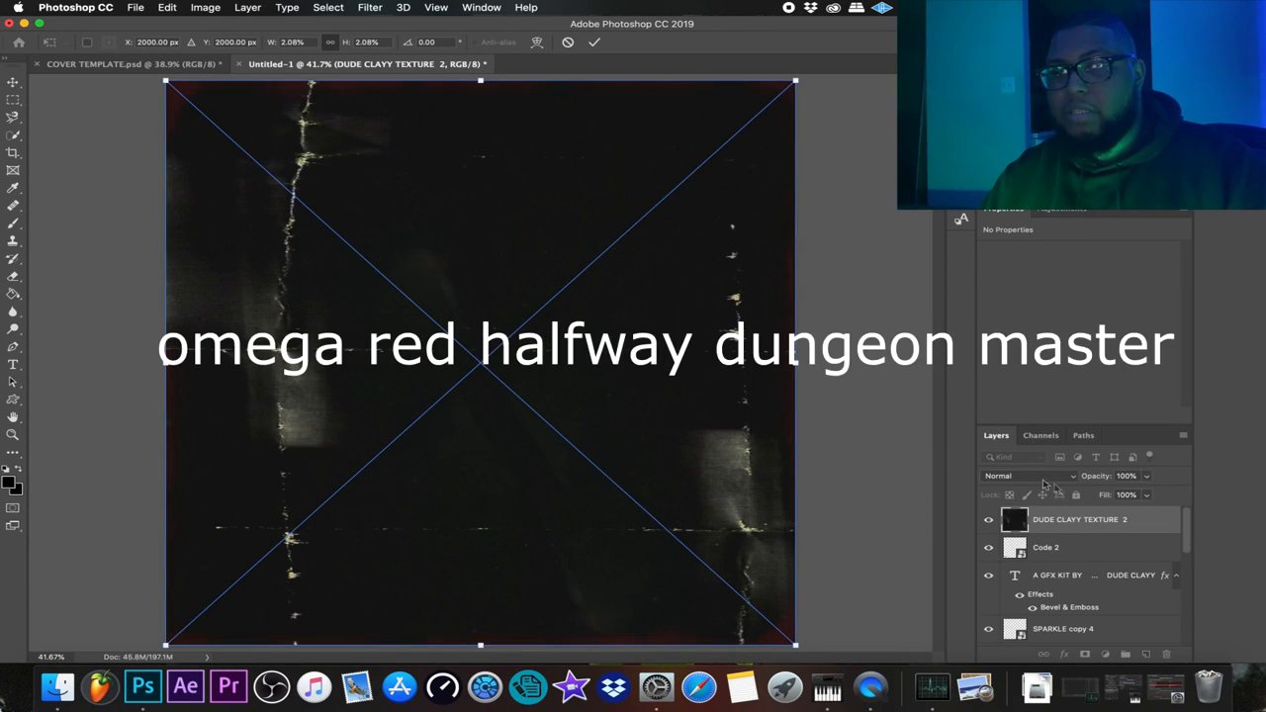
- Blend the first grunge texture over the snake-scale artwork in Screen mode
left_click(1029, 475)
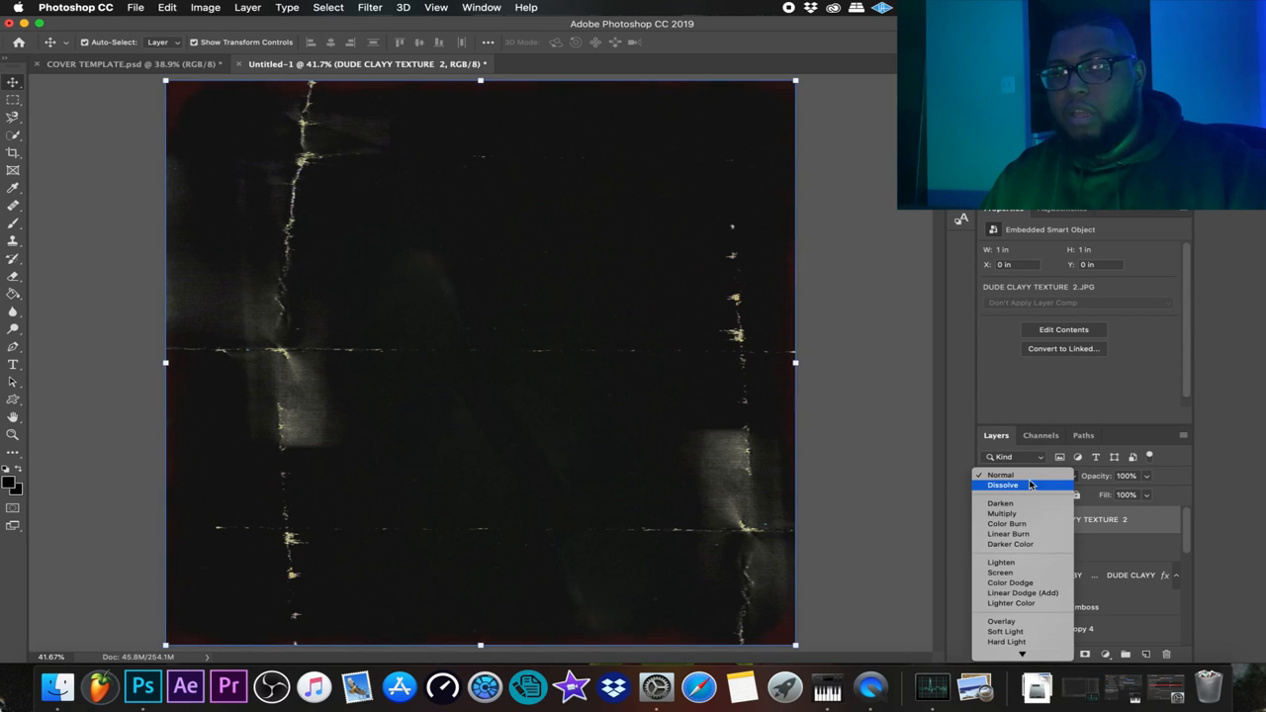
left_click(1013, 570)
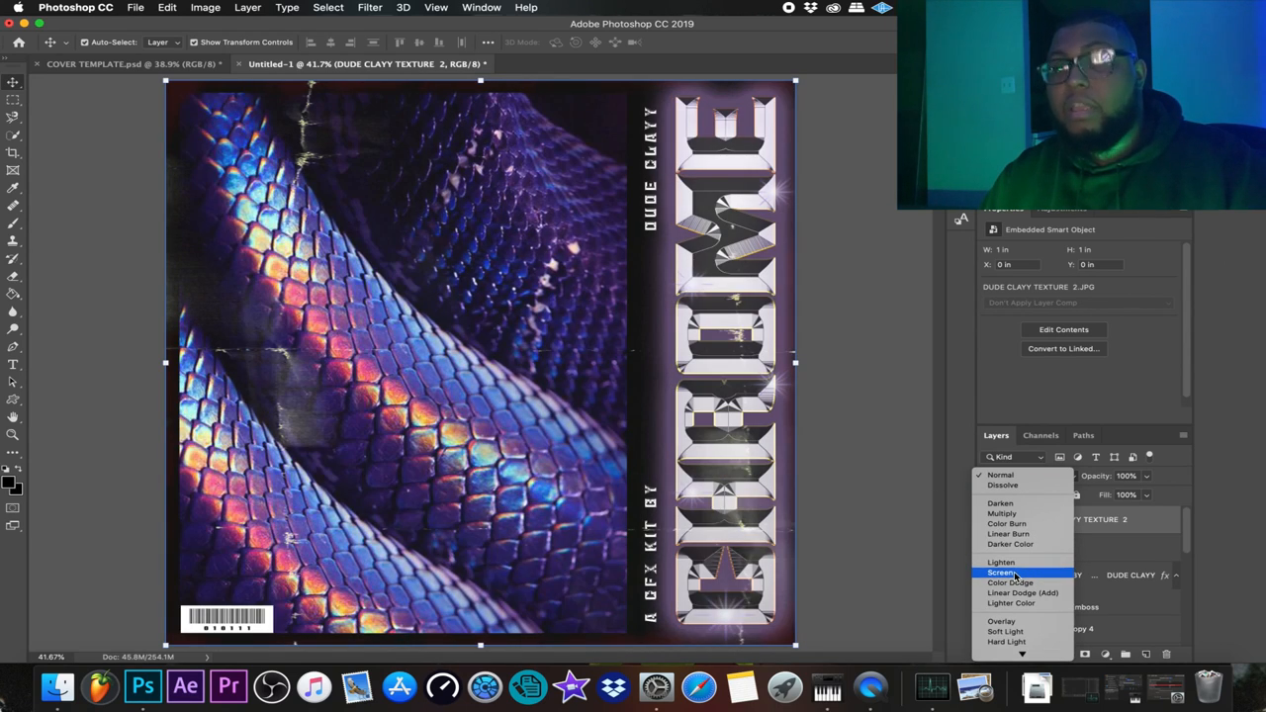
left_click(1001, 570)
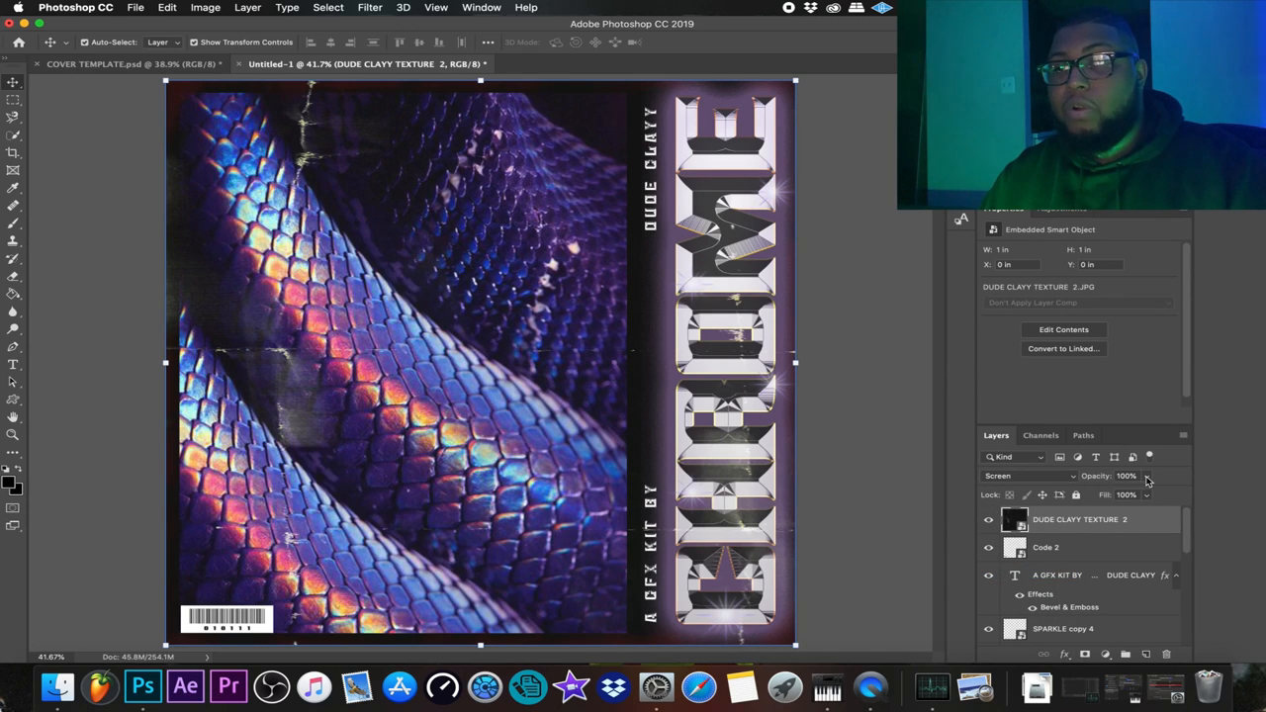
left_click_drag(1147, 475, 1005, 475)
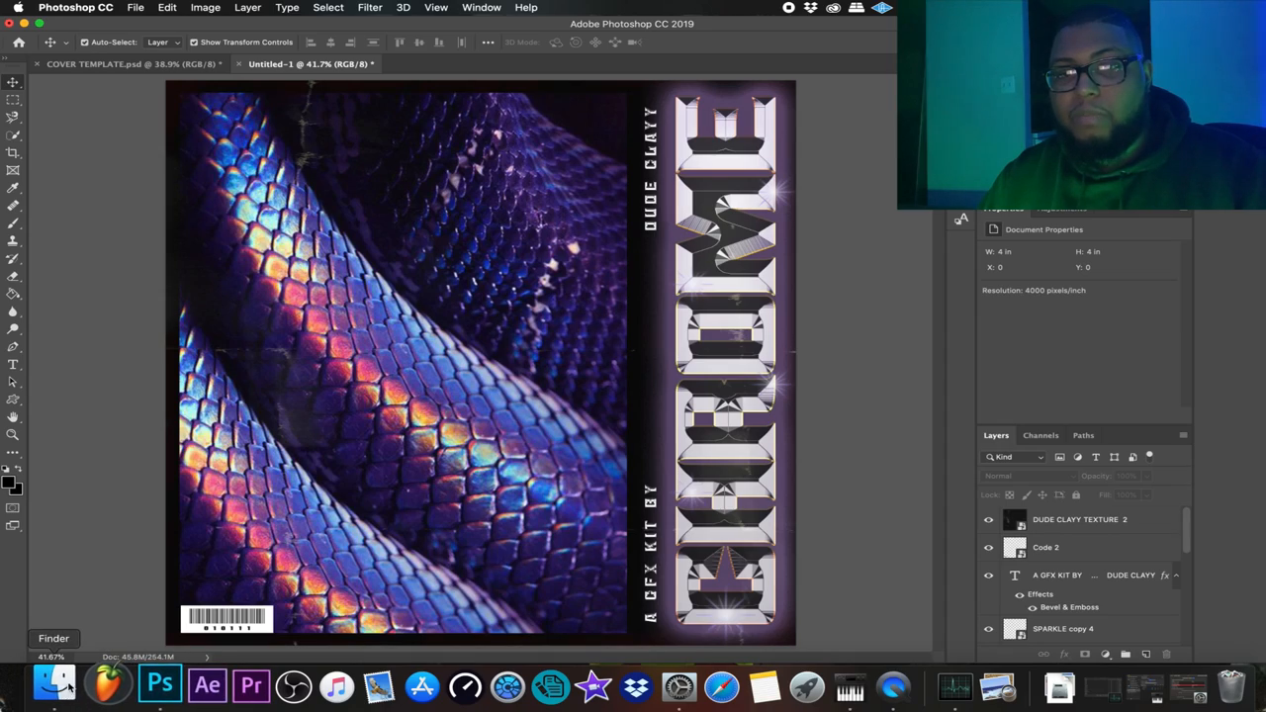
- Add DUDE CLAYY TEXTURE 7 from the kit layers and blend it in Lighten mode
left_click(55, 705)
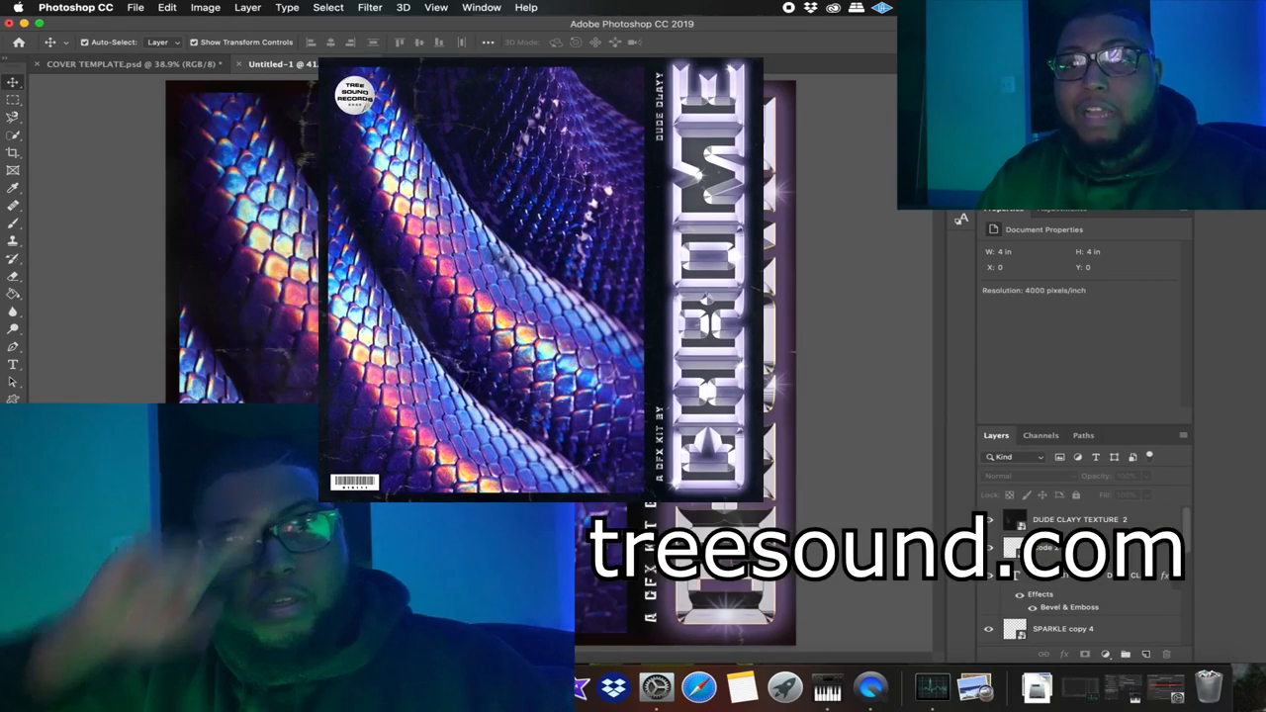
left_click(1014, 475)
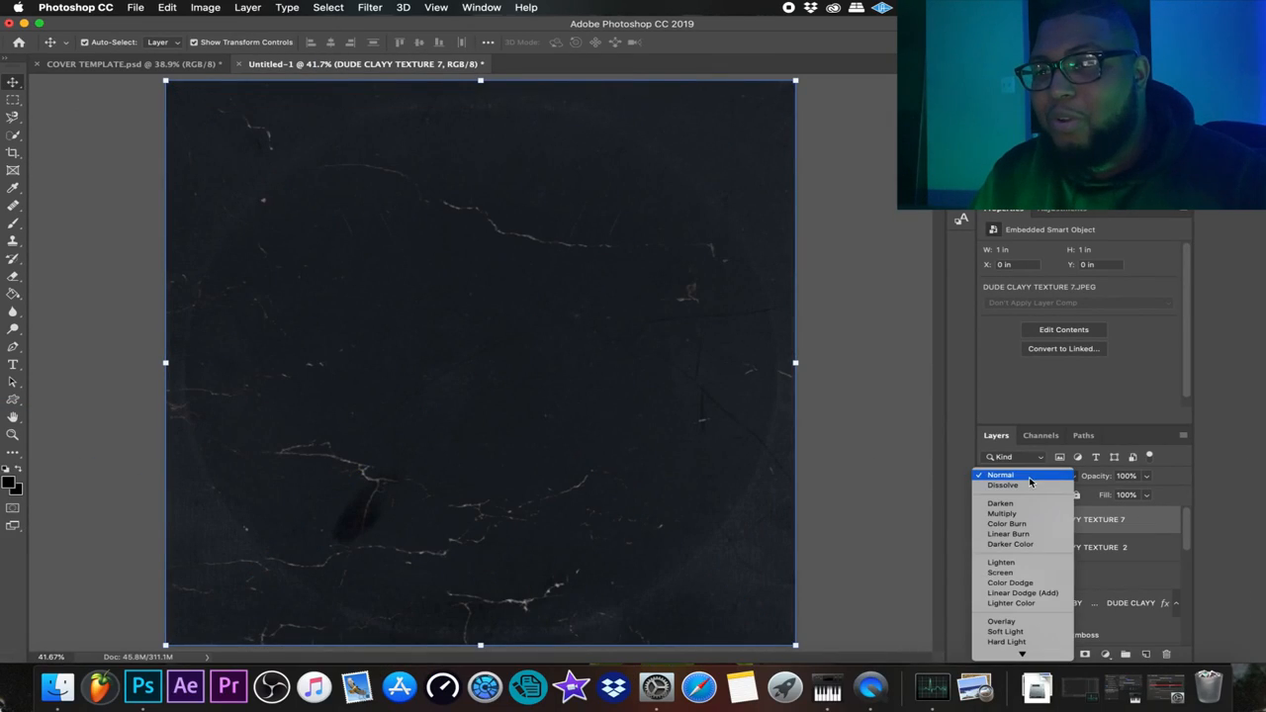
left_click(1002, 572)
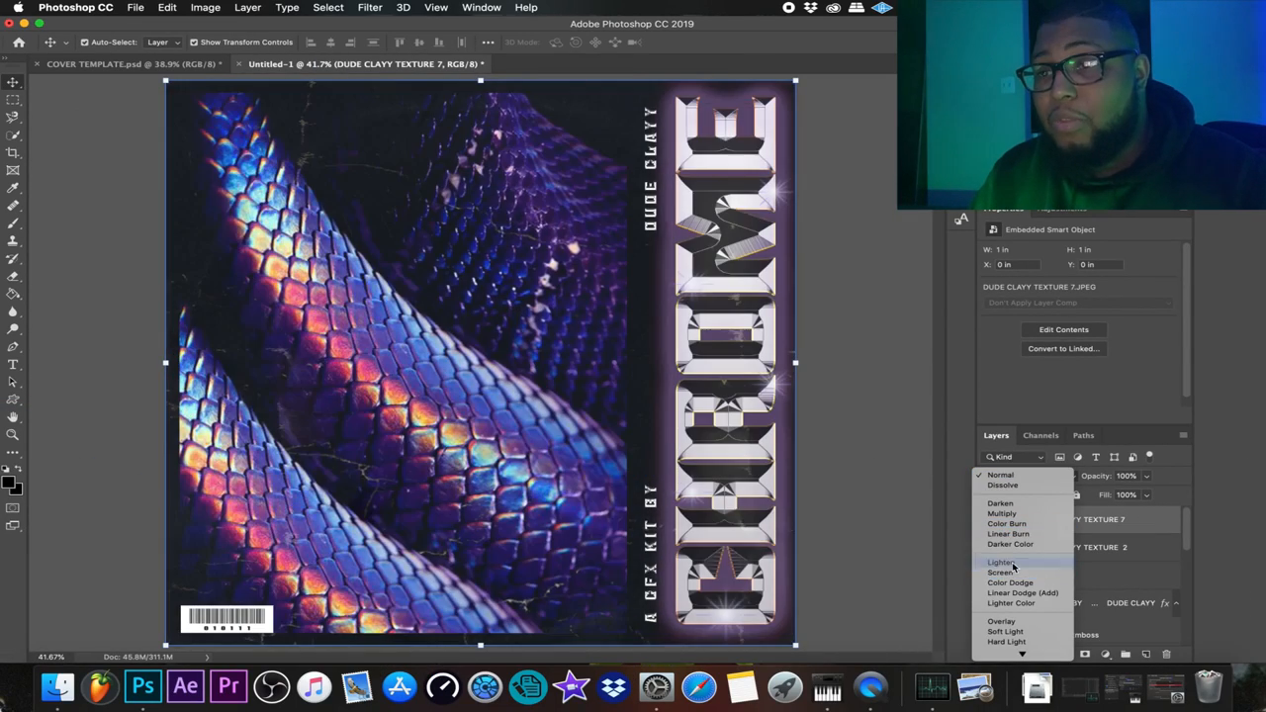